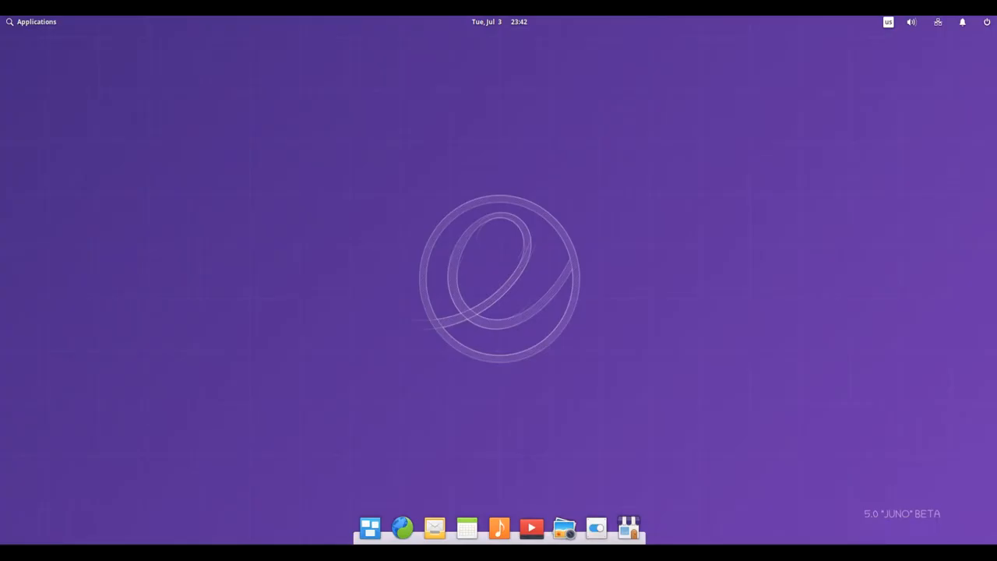
{"action": "mouse_move", "coordinate": [629, 528]}
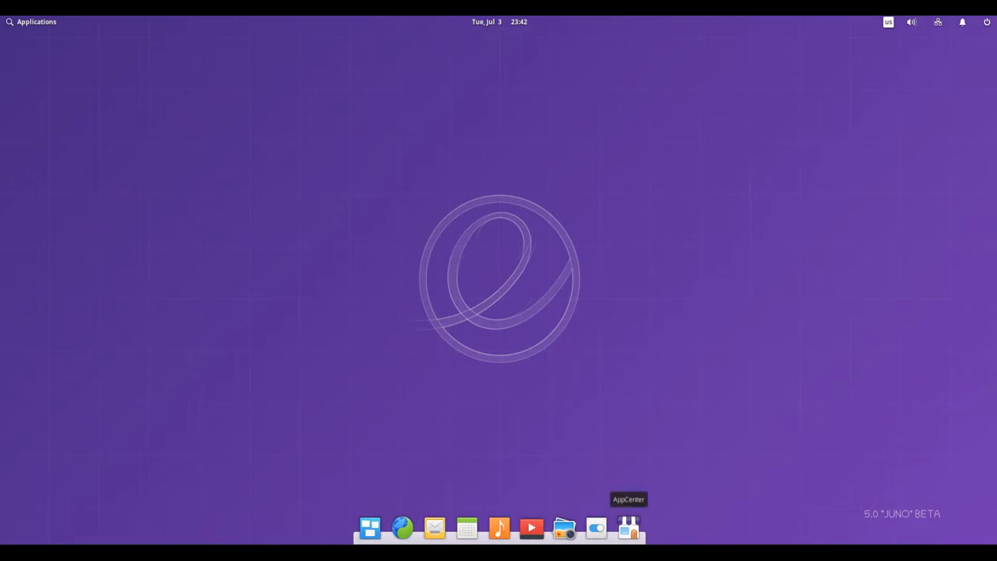
Step: Launch the Files manager from the dock, showing the Home folder's eight folders
{"action": "left_click", "coordinate": [31, 22]}
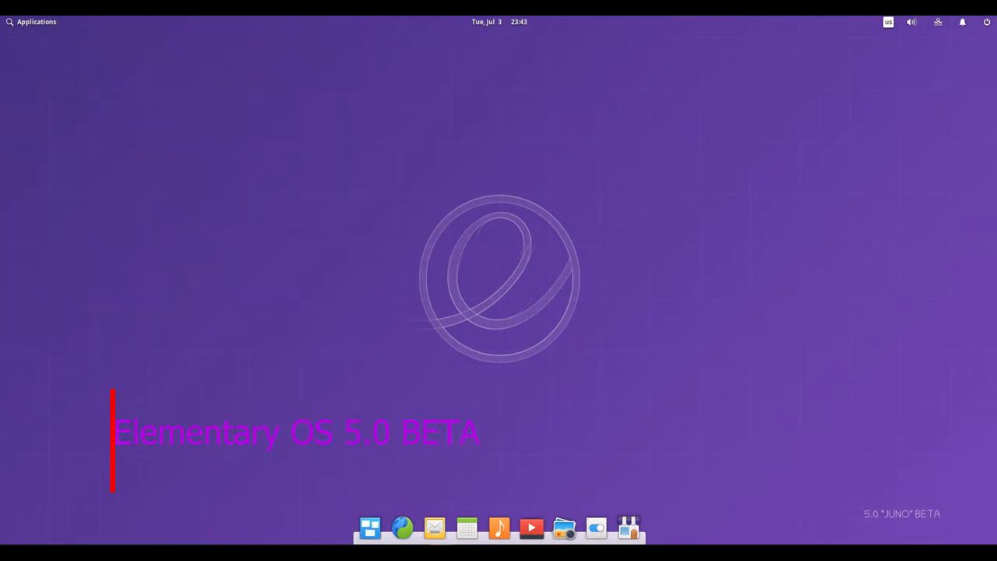
{"action": "left_click", "coordinate": [564, 528]}
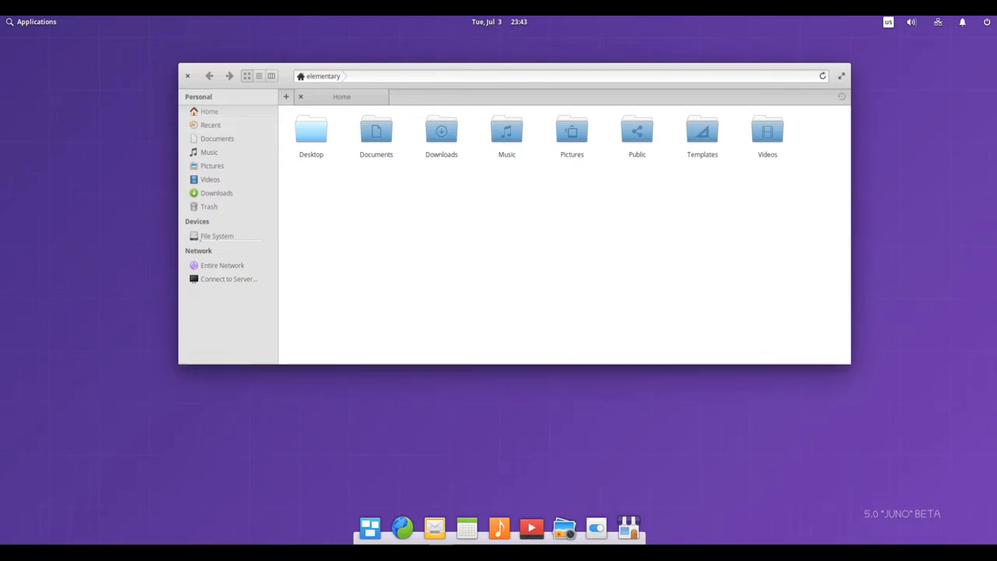
Step: View the Home folder as list, columns and icon grid, then close Files
{"action": "left_click", "coordinate": [258, 75]}
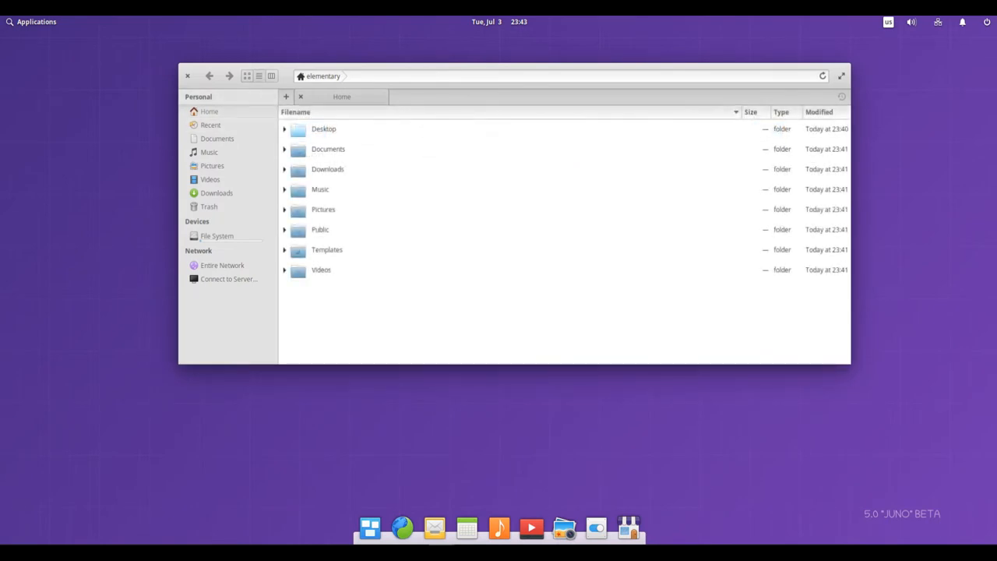
{"action": "left_click", "coordinate": [259, 75]}
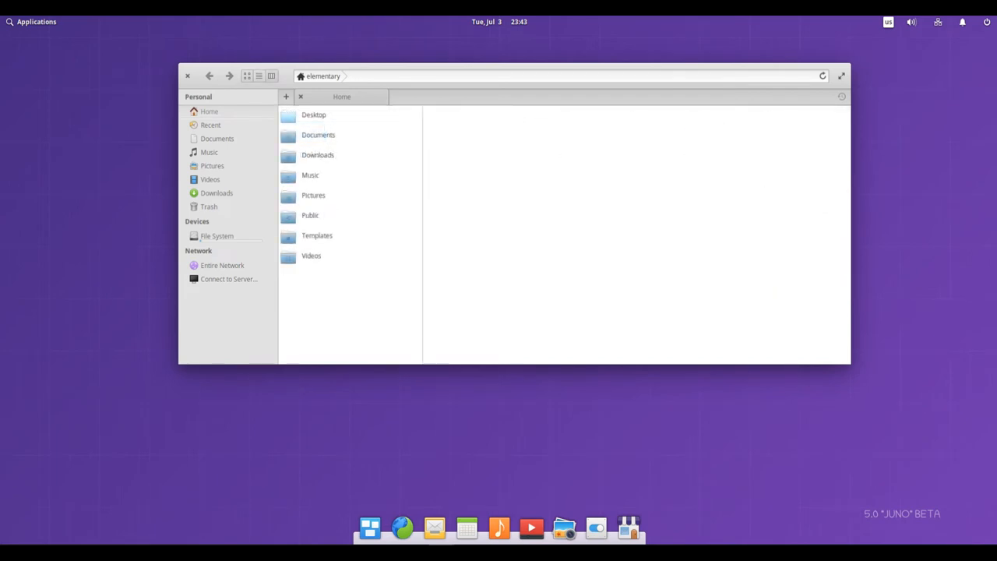
{"action": "left_click", "coordinate": [259, 75]}
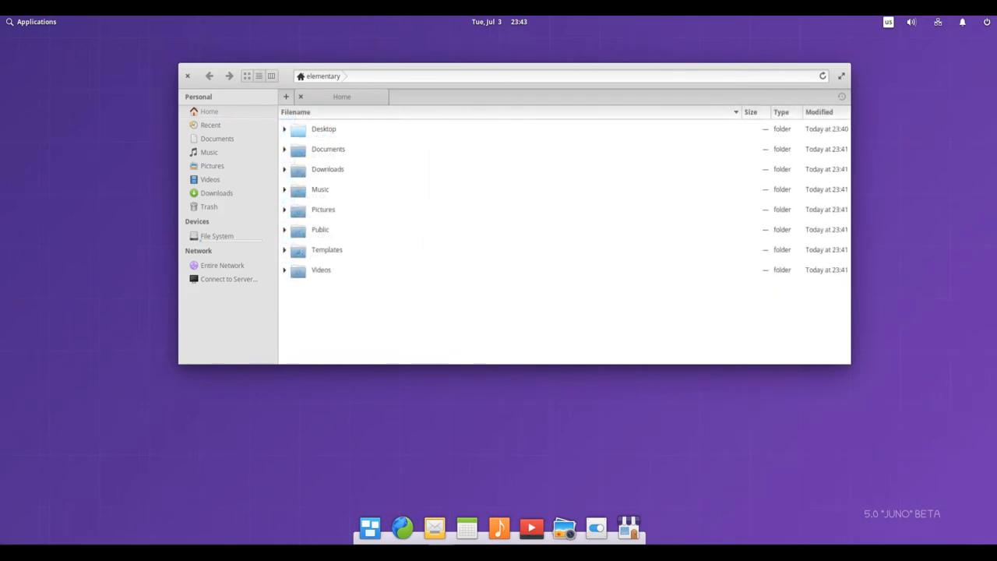
{"action": "mouse_move", "coordinate": [246, 75]}
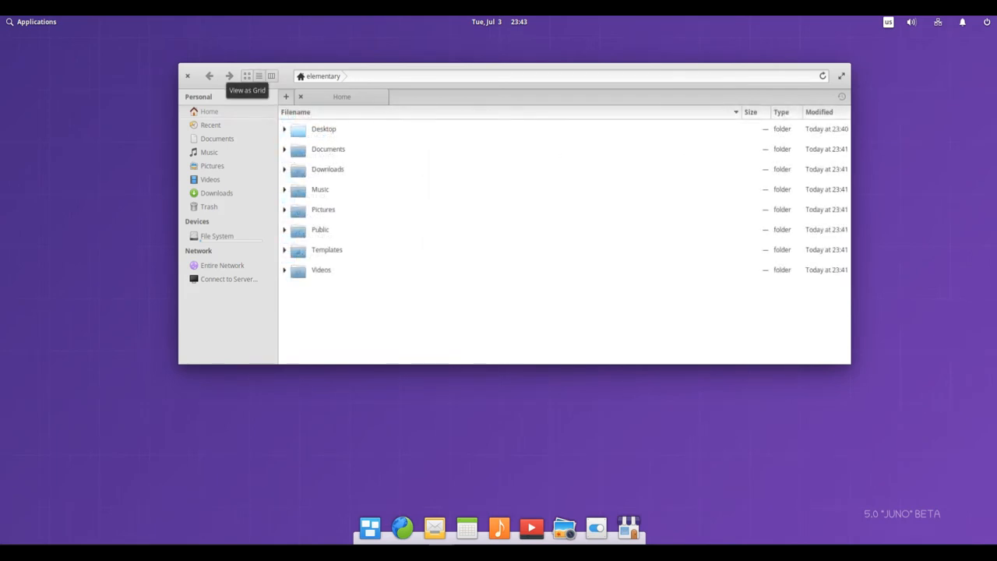
{"action": "left_click", "coordinate": [246, 75]}
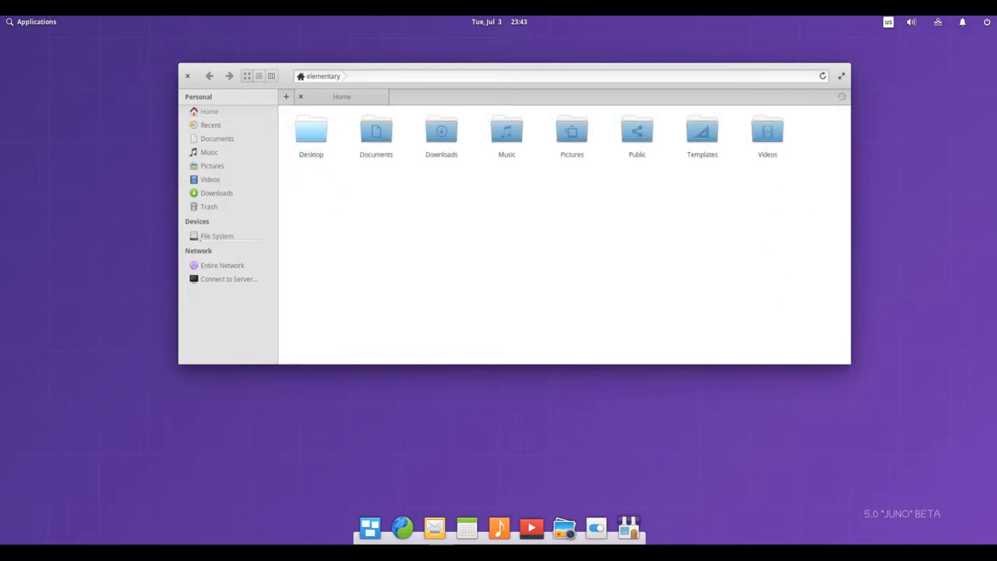
{"action": "left_click", "coordinate": [187, 74]}
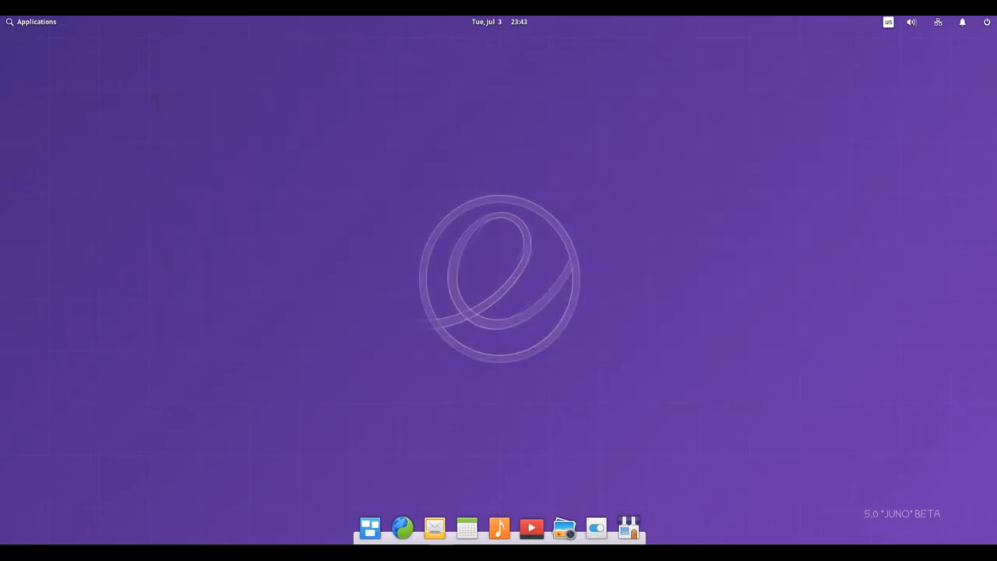
Step: Launch System Settings from the Applications menu's app grid
{"action": "left_click", "coordinate": [32, 22]}
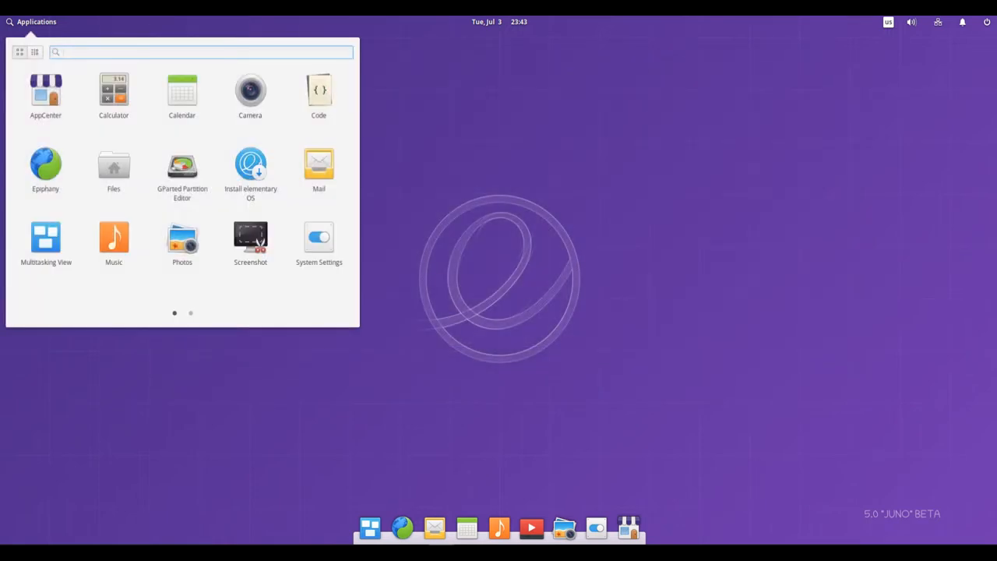
{"action": "left_click", "coordinate": [190, 312]}
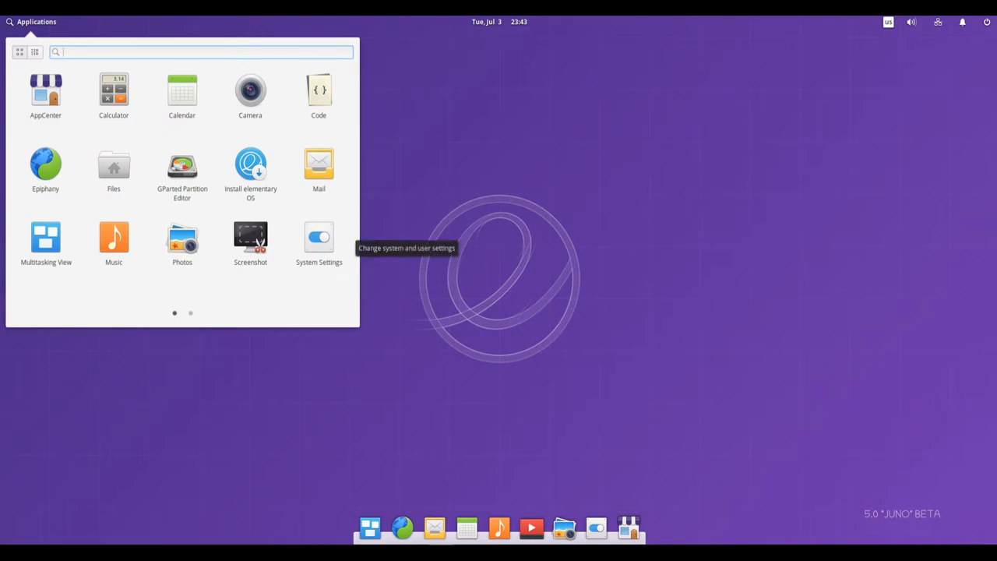
{"action": "left_click", "coordinate": [317, 241]}
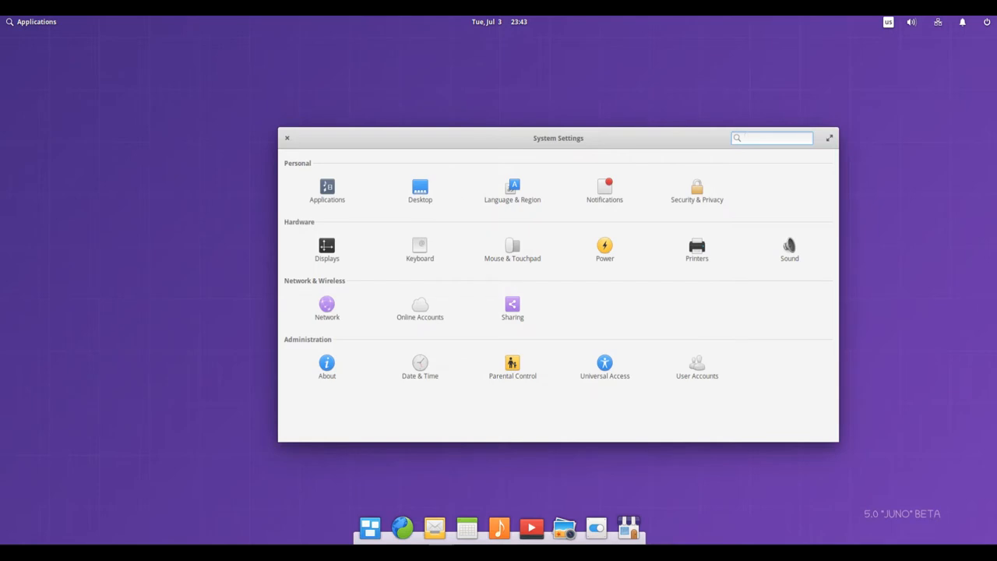
Step: Browse the Desktop panel's Wallpaper, Dock and Hot Corners pages, then return to All Settings
{"action": "left_click", "coordinate": [419, 190]}
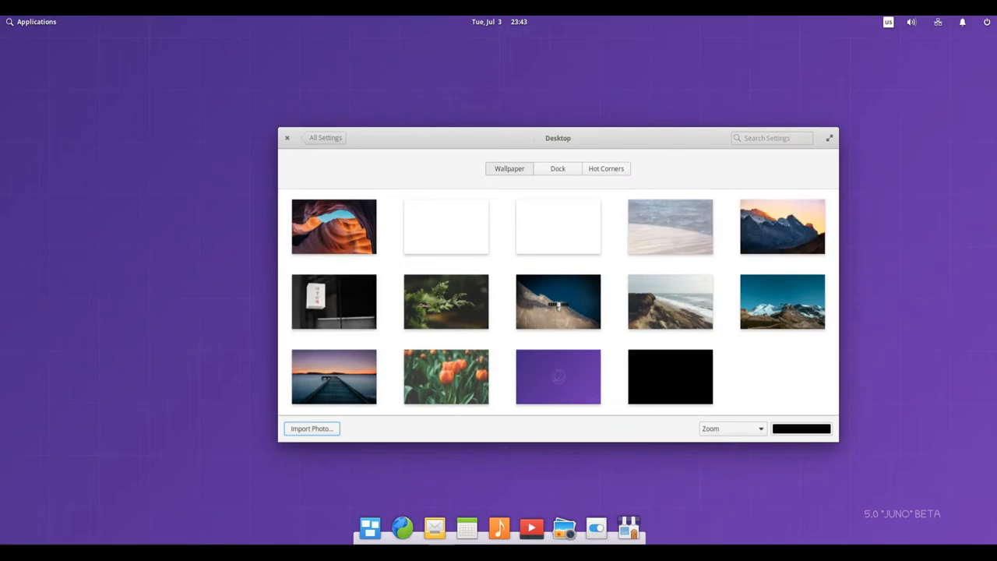
{"action": "left_click_drag", "start_coordinate": [557, 137], "coordinate": [517, 54]}
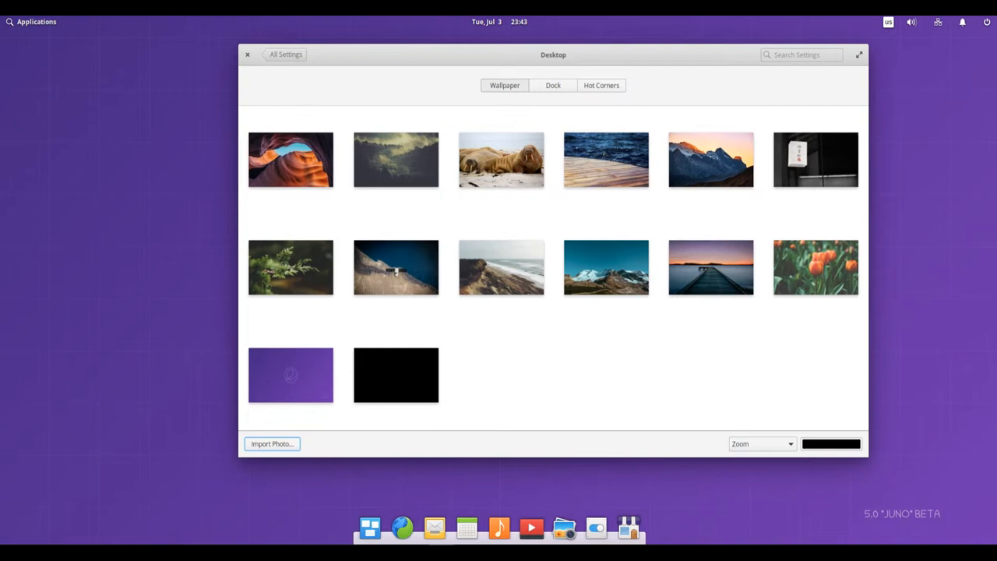
{"action": "left_click", "coordinate": [551, 84]}
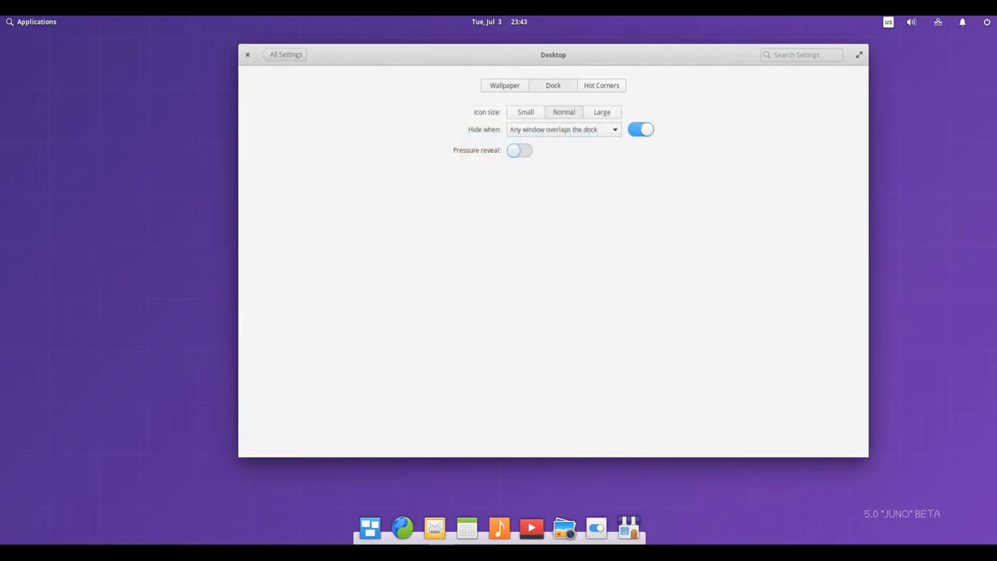
{"action": "left_click", "coordinate": [602, 84]}
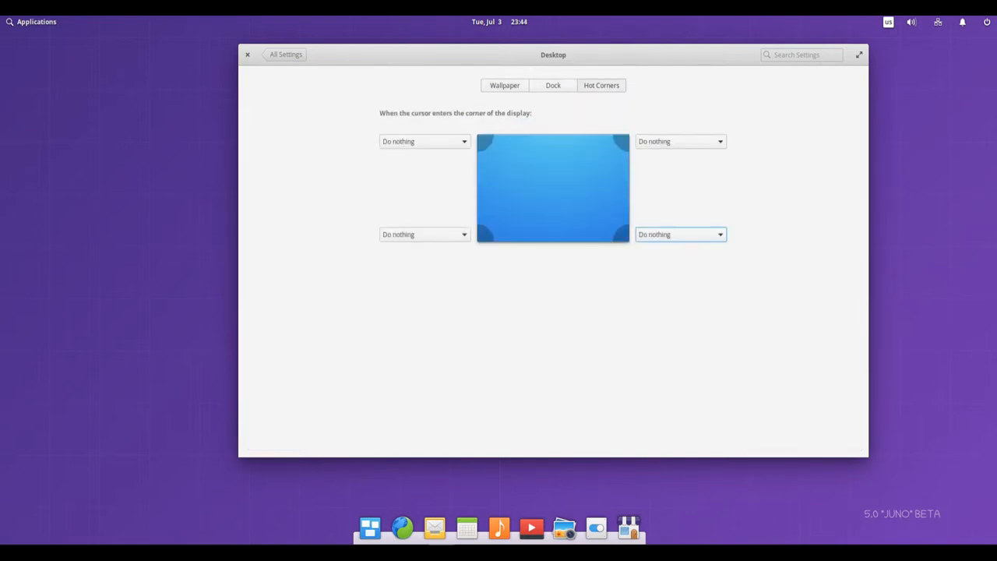
{"action": "left_click", "coordinate": [287, 54]}
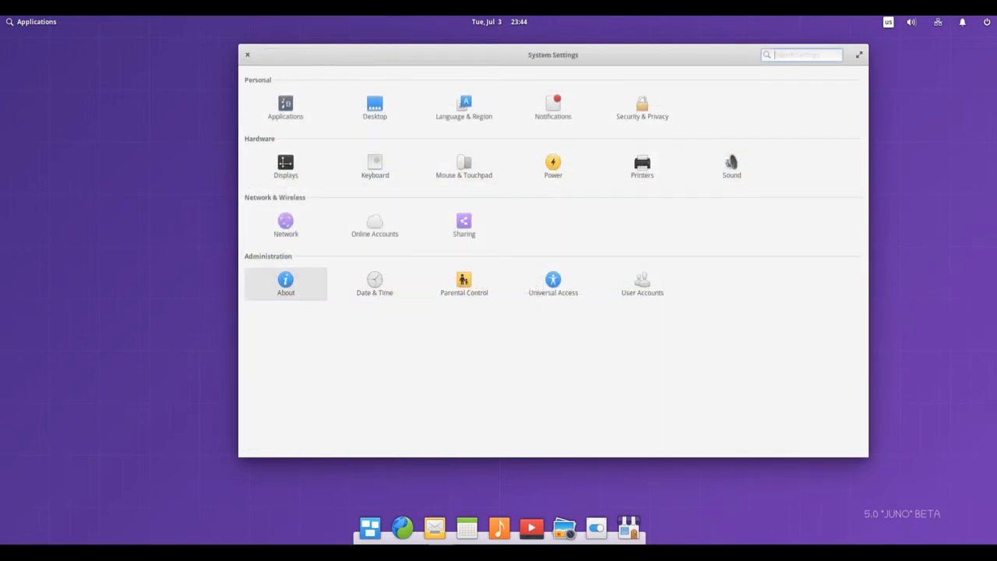
Step: View the About page showing elementary OS 5.0 Juno, then close System Settings
{"action": "left_click", "coordinate": [285, 283]}
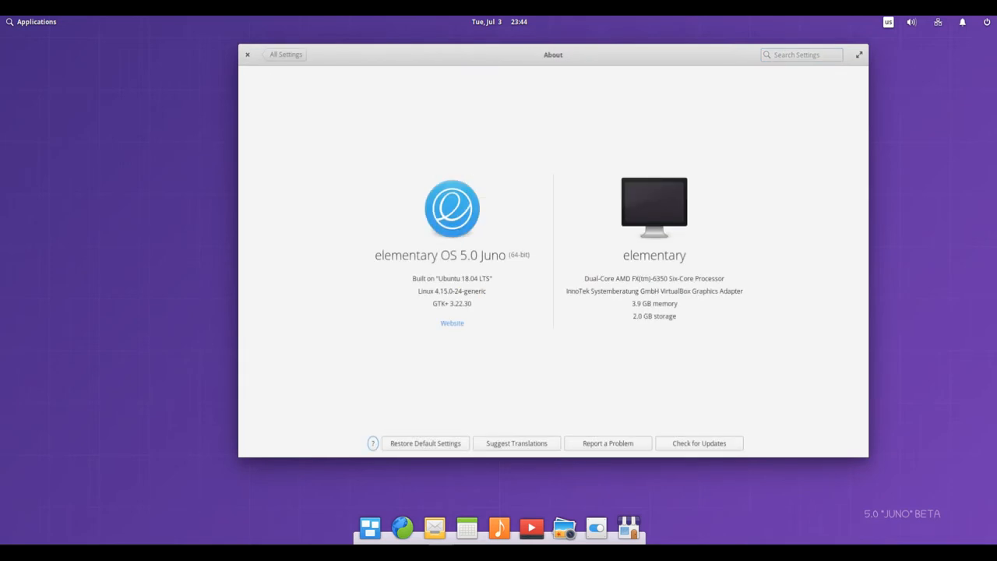
{"action": "double_click", "coordinate": [439, 255]}
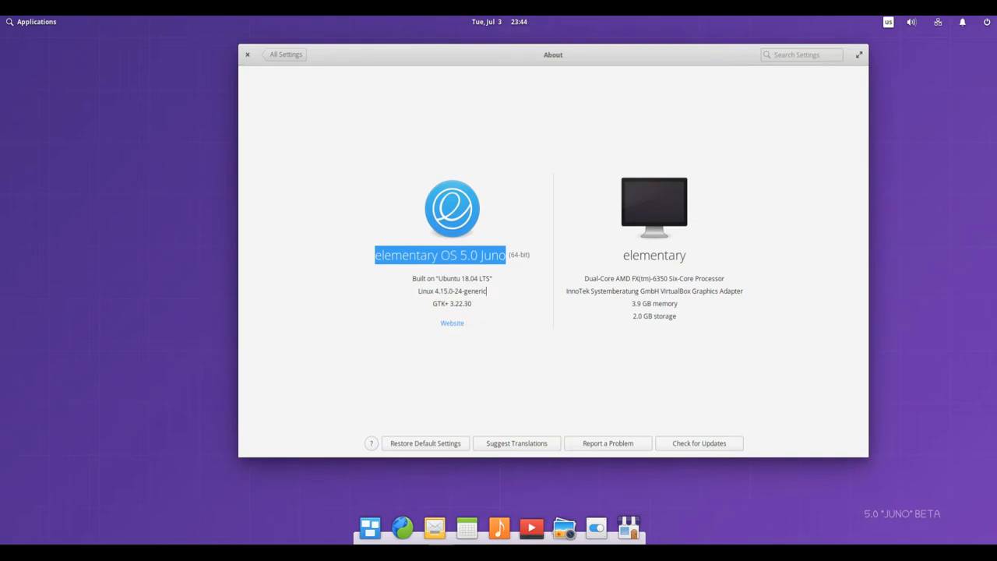
{"action": "left_click", "coordinate": [285, 53]}
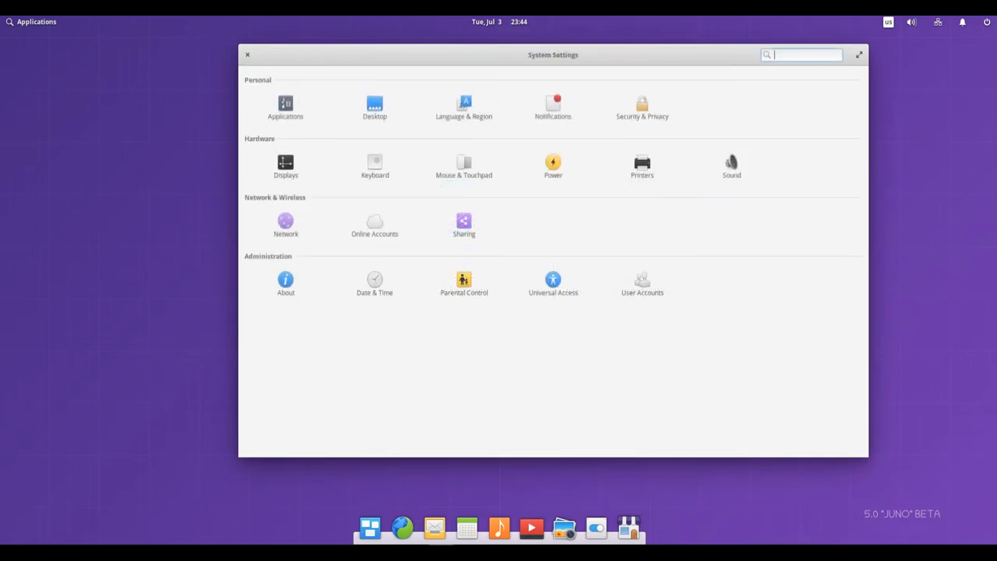
{"action": "left_click", "coordinate": [247, 55]}
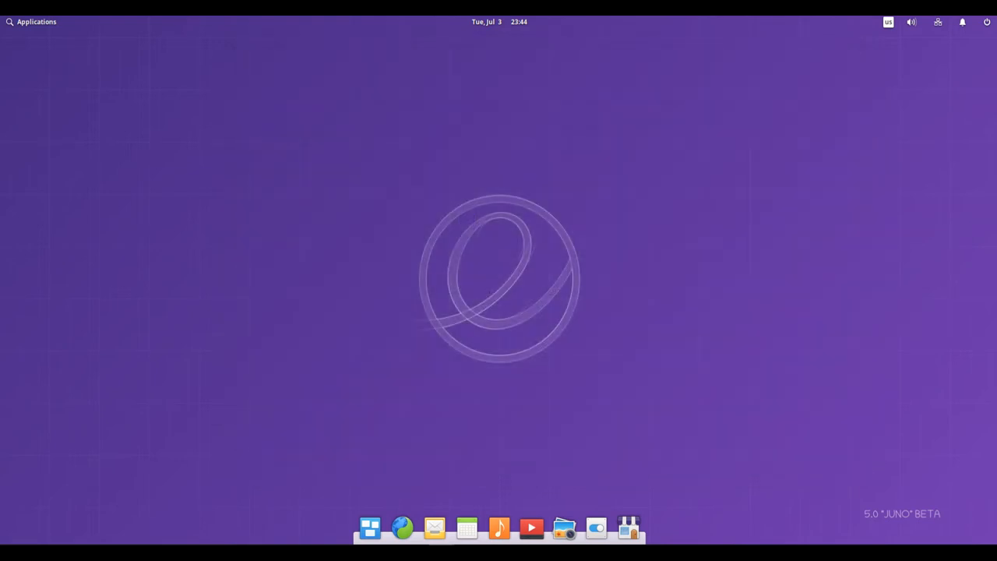
{"action": "mouse_move", "coordinate": [371, 526]}
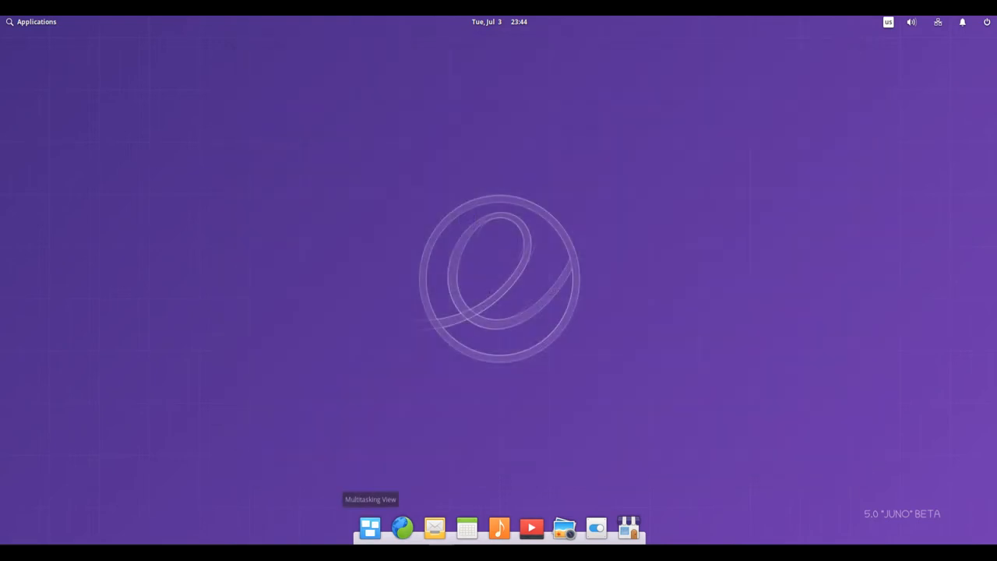
Step: Briefly reopen and close System Settings, then bring up the Applications menu listing Terminal
{"action": "left_click", "coordinate": [628, 528]}
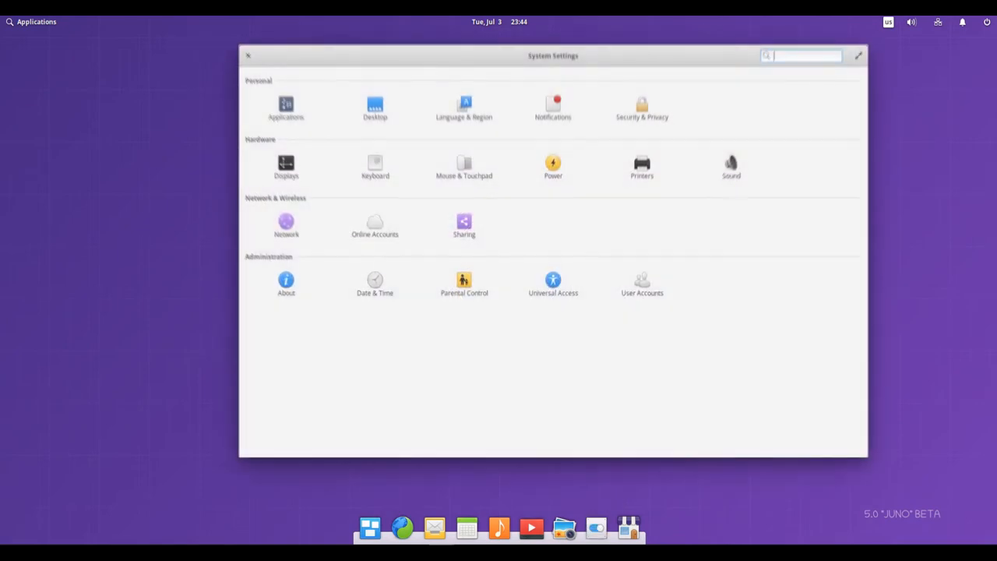
{"action": "left_click", "coordinate": [247, 56]}
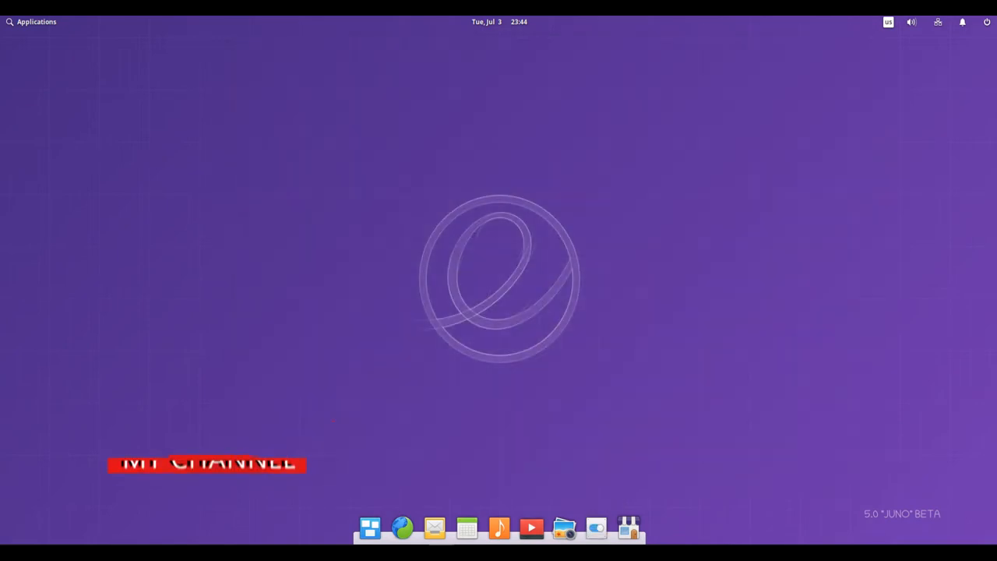
{"action": "left_click", "coordinate": [31, 21]}
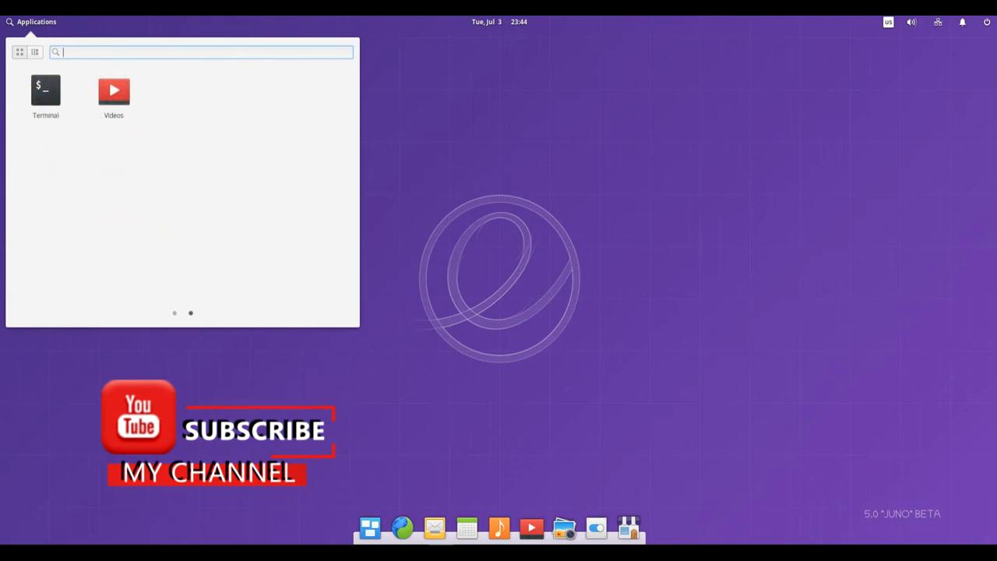
Step: Launch Terminal and enter the command 'uname -a' at the home prompt
{"action": "left_click", "coordinate": [45, 88]}
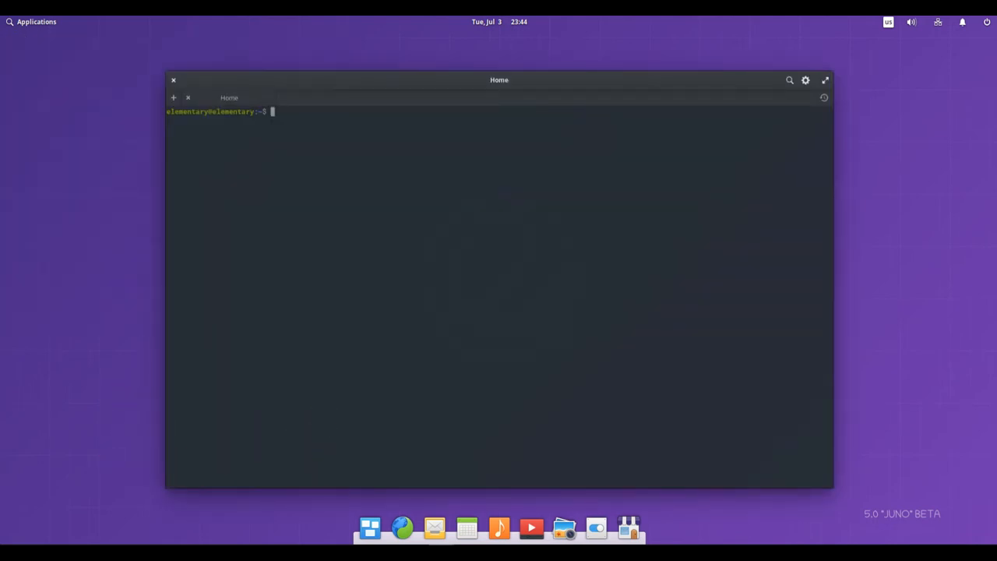
{"action": "type", "text": "uname -a"}
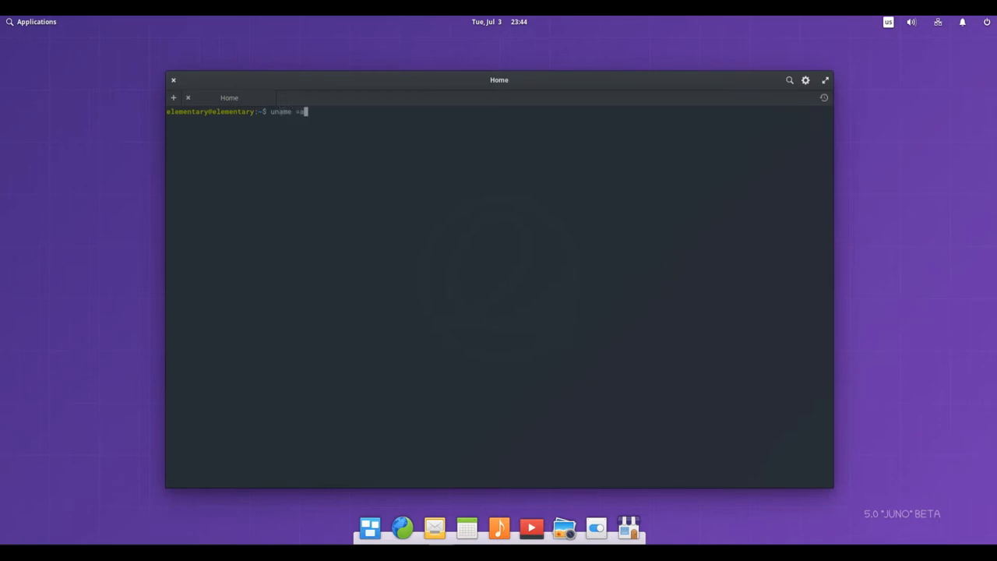